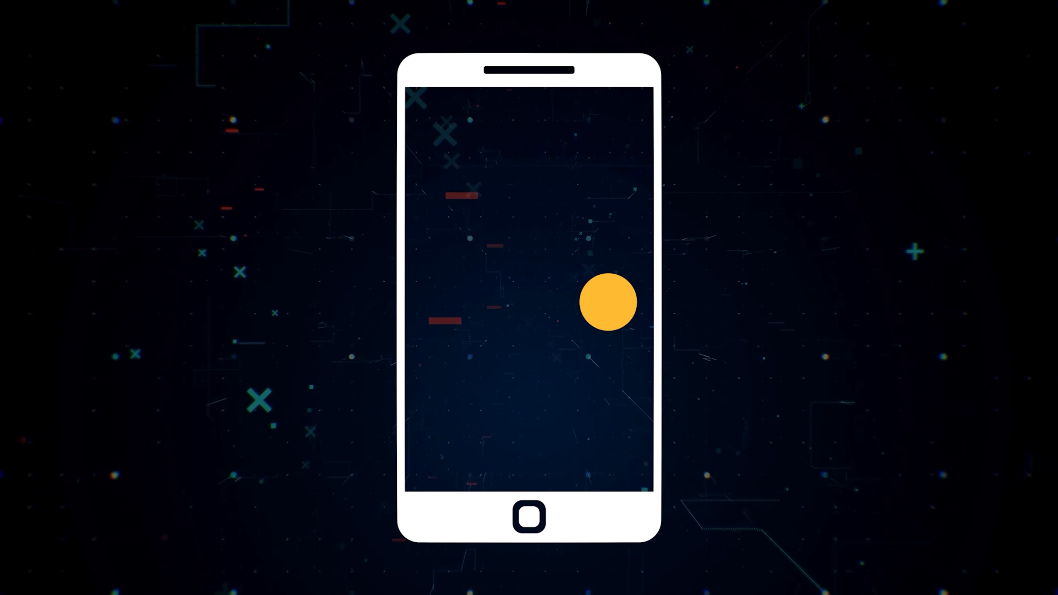
Step: Sign out of the current account from the profile menu at top left
click(263, 582)
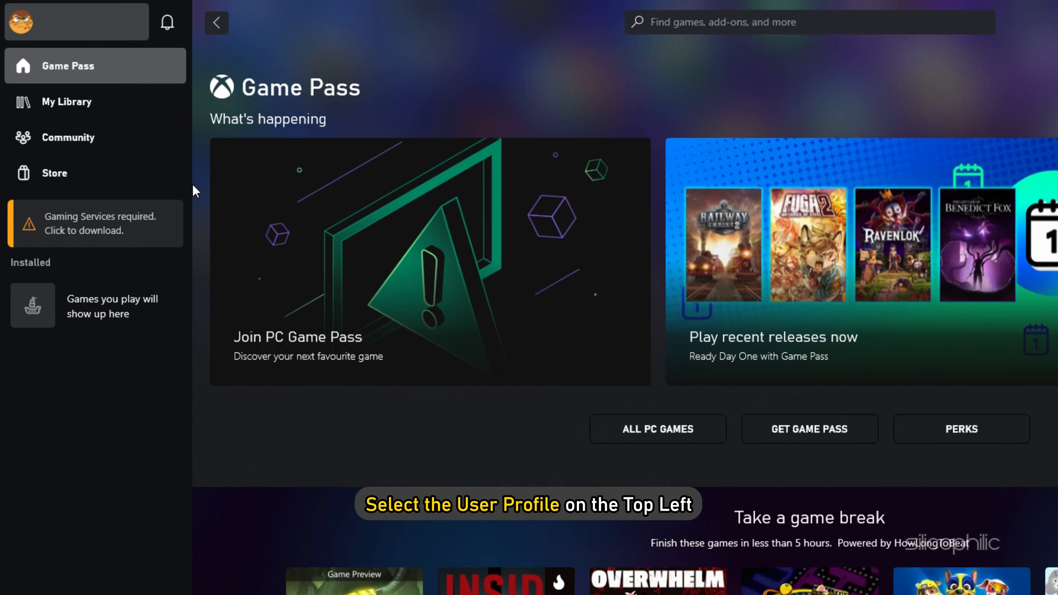
click(22, 21)
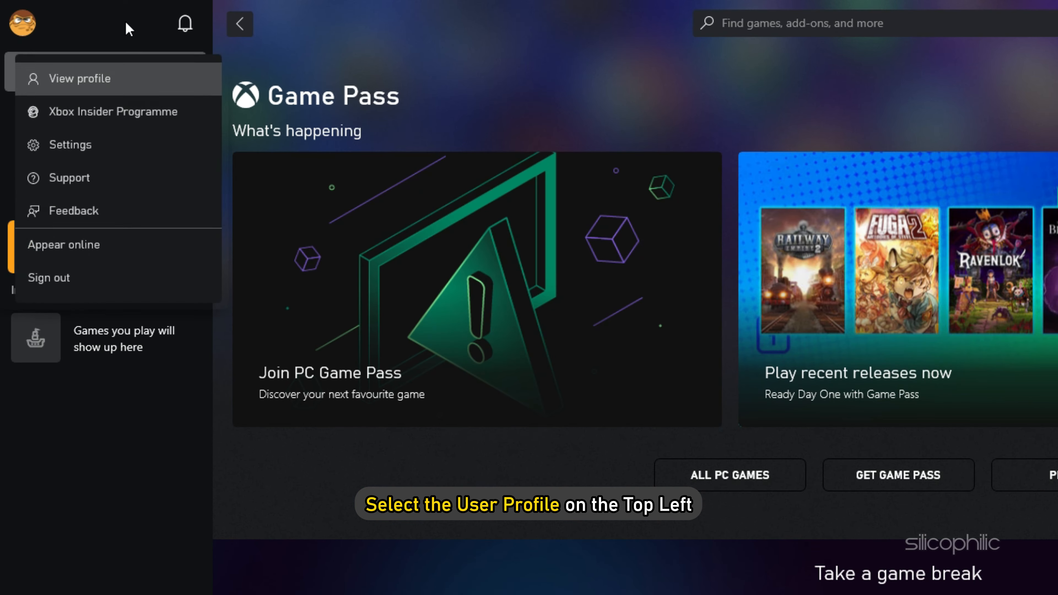
mouse_move(142, 283)
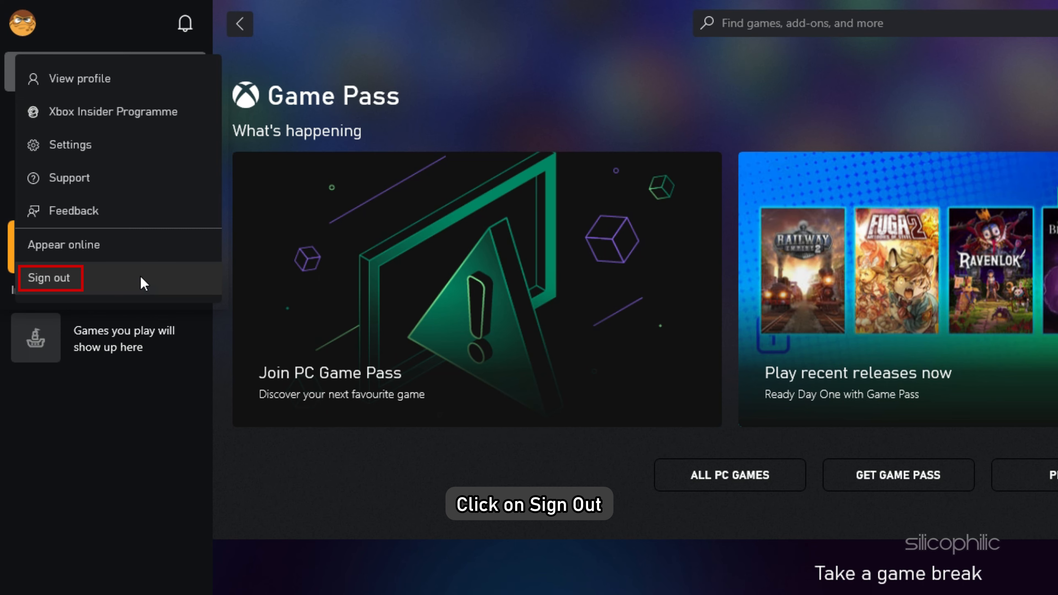
click(49, 277)
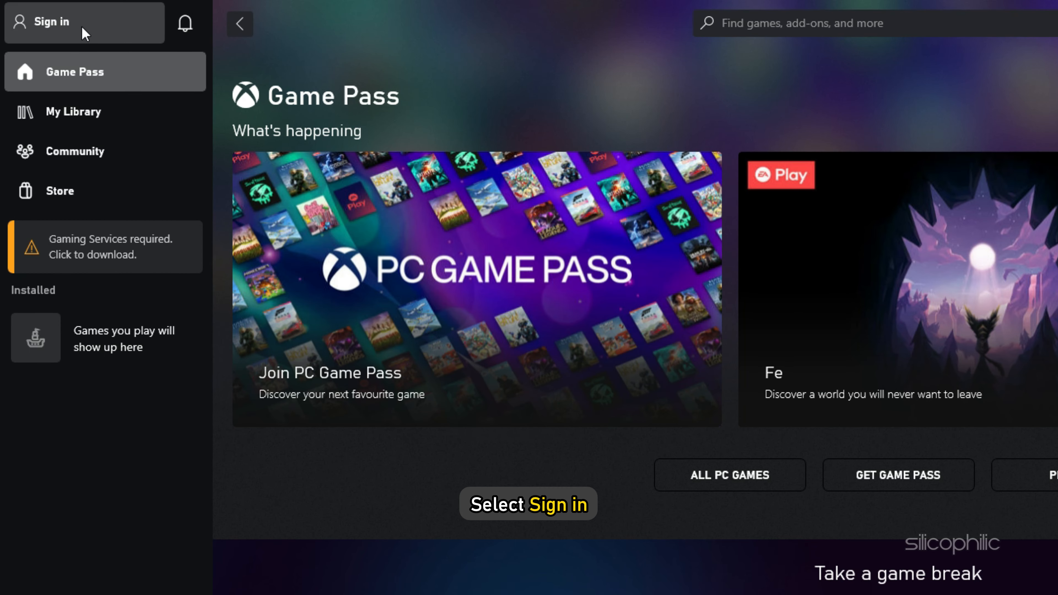
Step: Start signing in again from the signed-out account menu
click(47, 21)
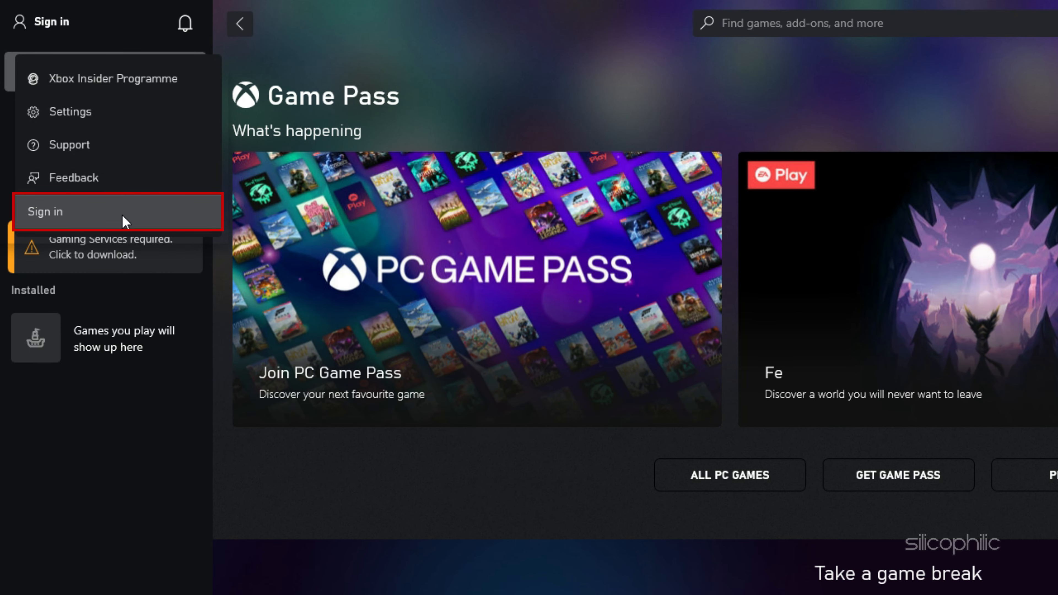
click(117, 211)
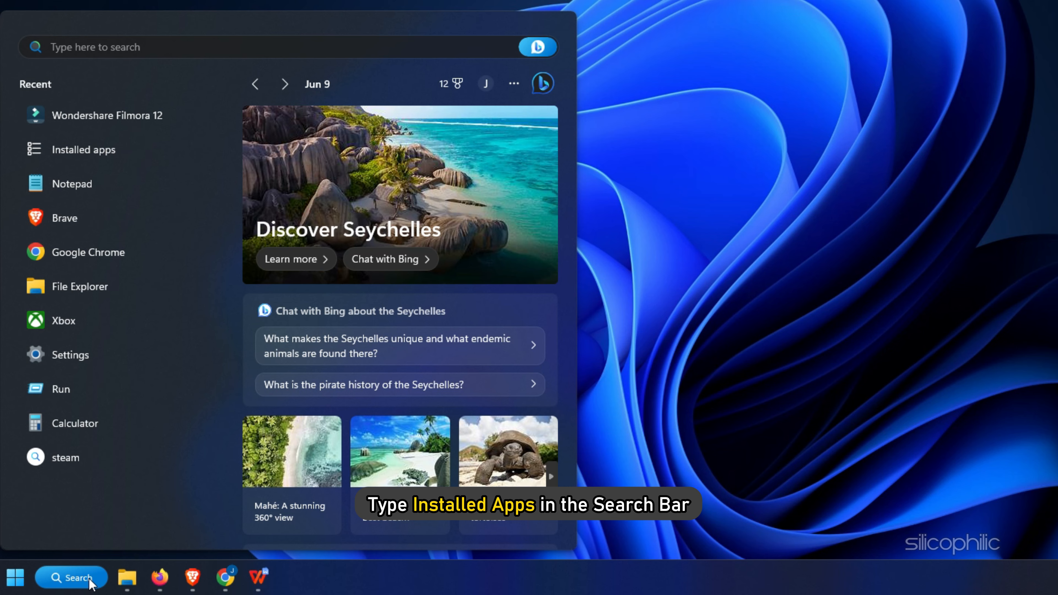
Step: Find Xbox under Installed apps in Windows Settings and view its Advanced options
text(installed apps)
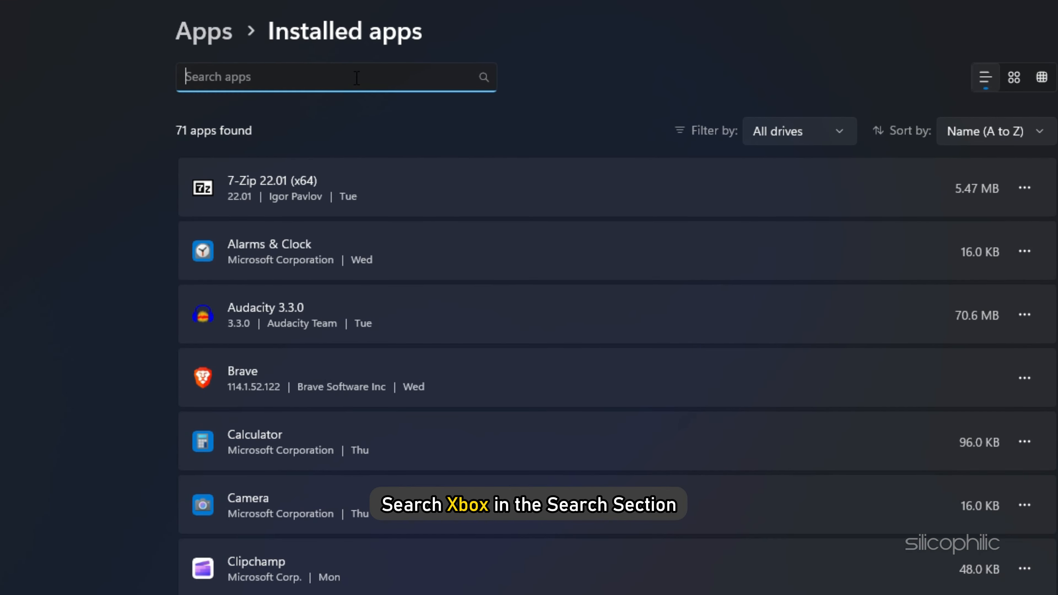
text(xbox)
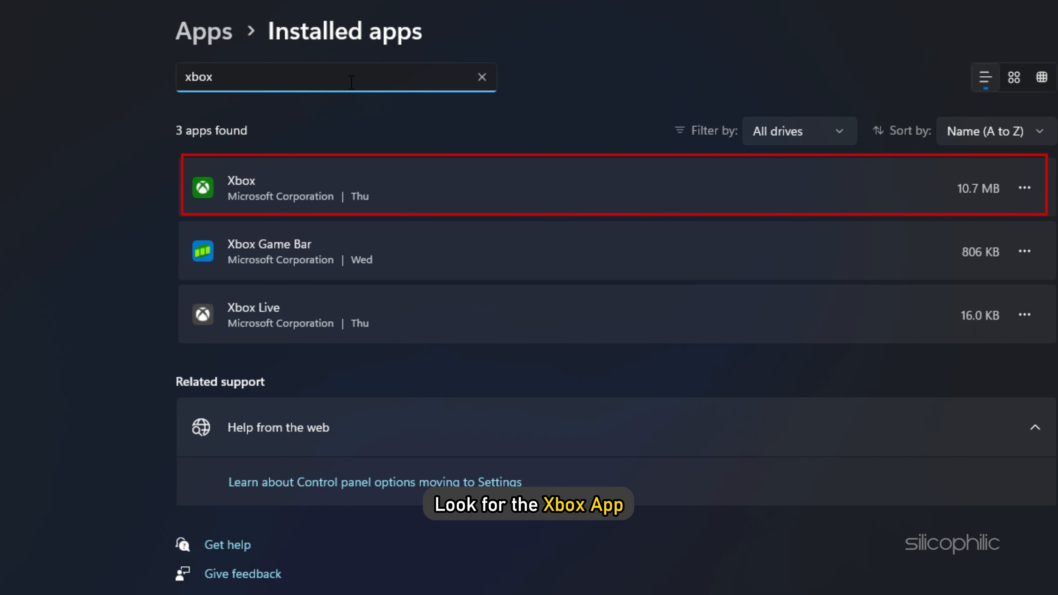
mouse_move(1024, 188)
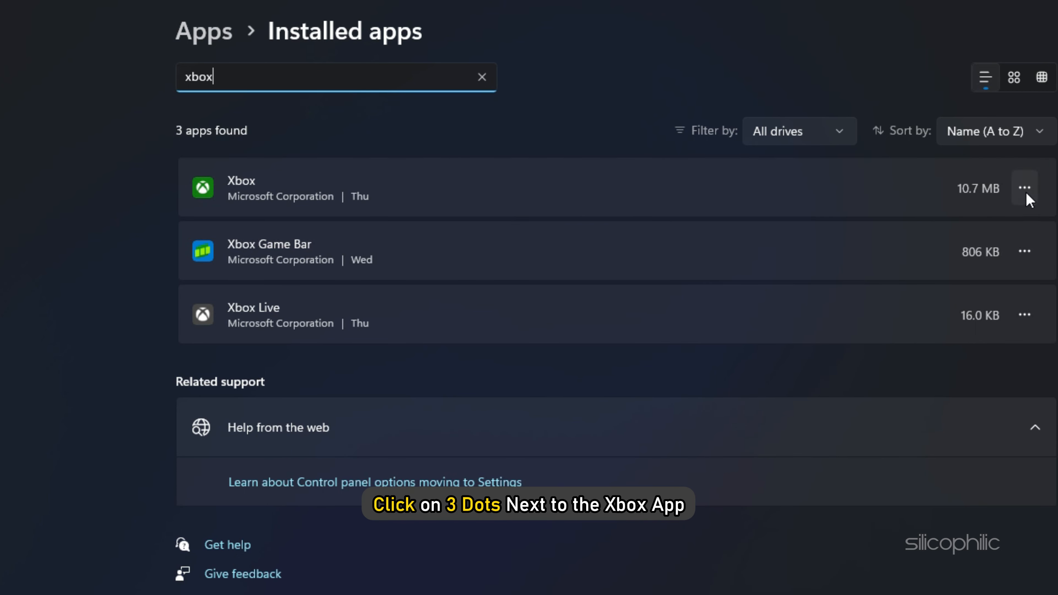
click(1024, 188)
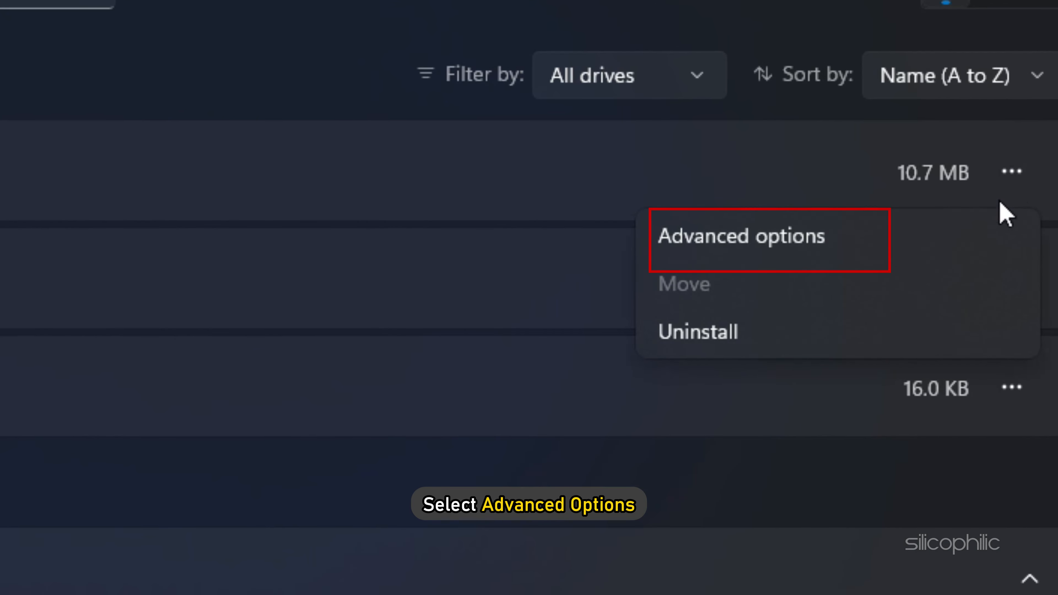
click(740, 237)
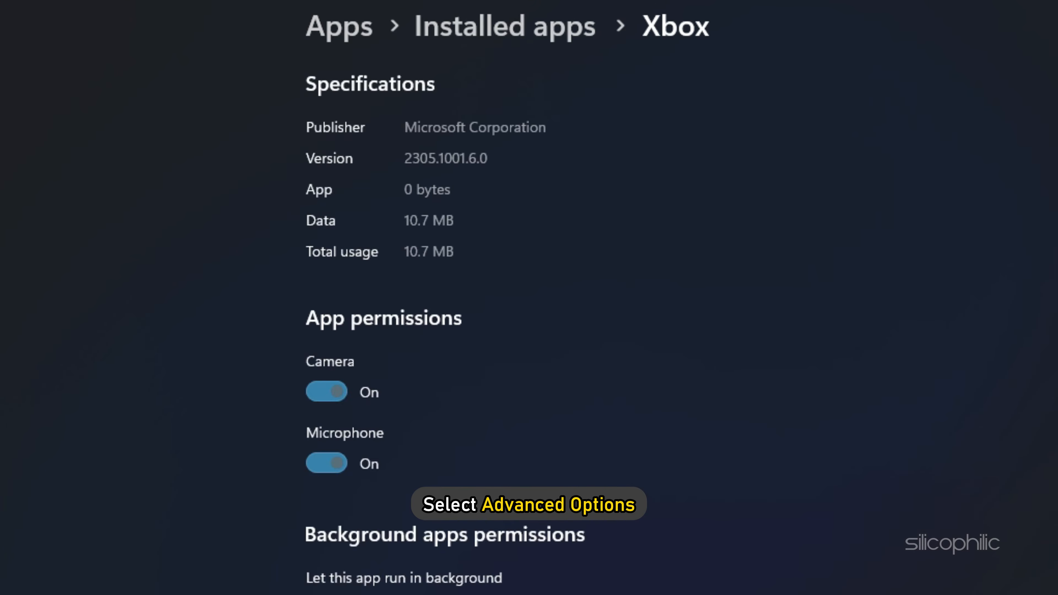
scroll(down, 3)
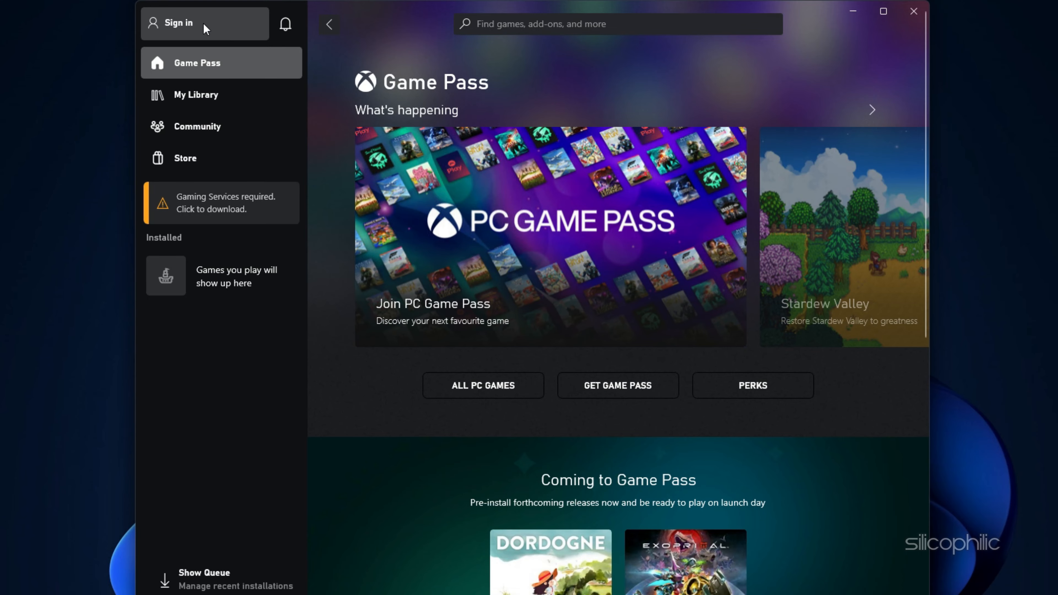
Step: Sign back in to the Xbox app and continue with Let's Play
click(178, 22)
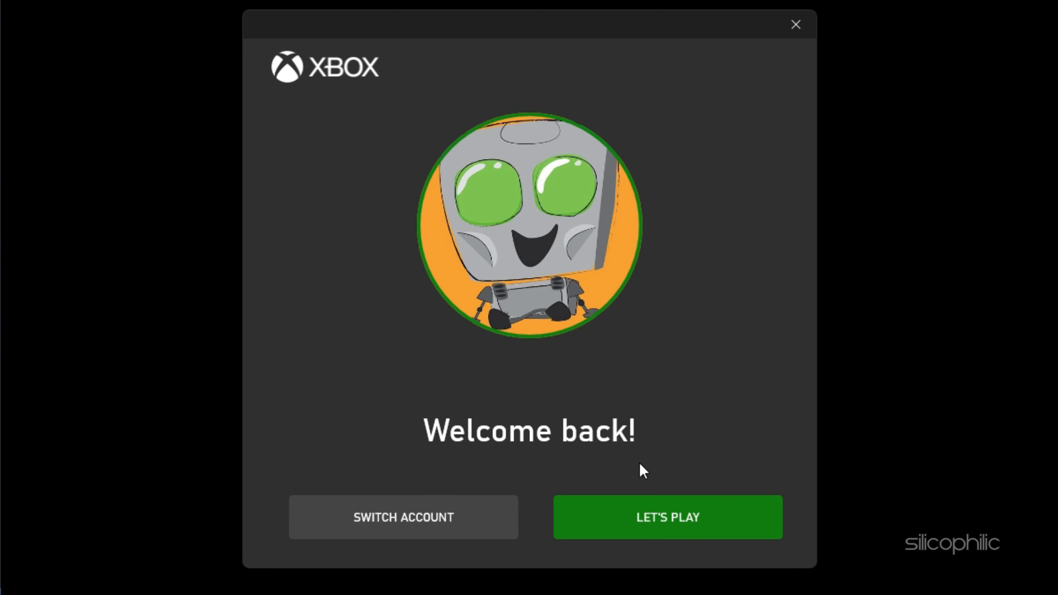
click(666, 518)
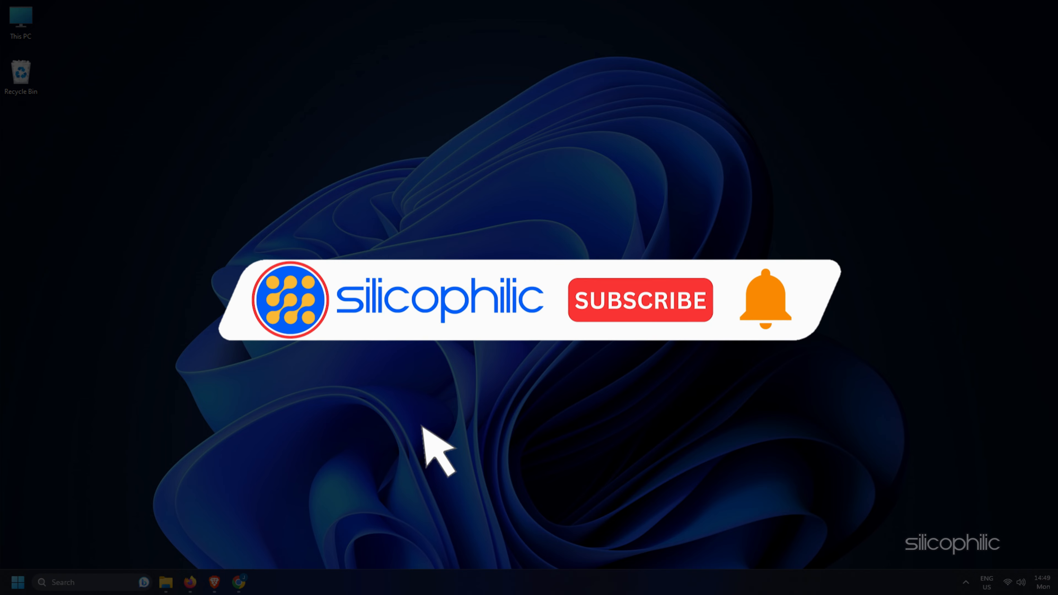
click(640, 300)
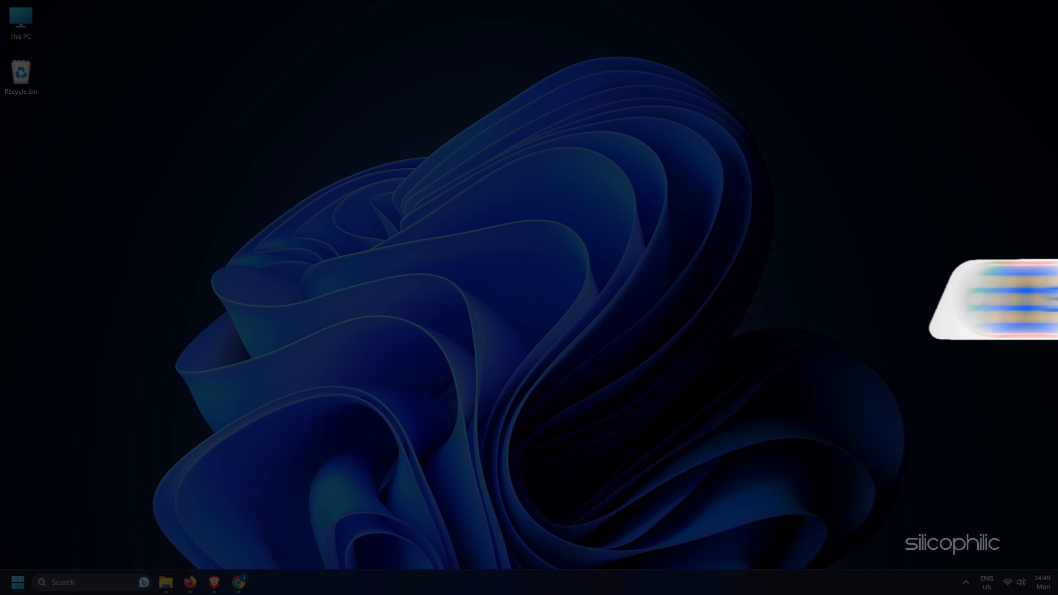
text(fac)
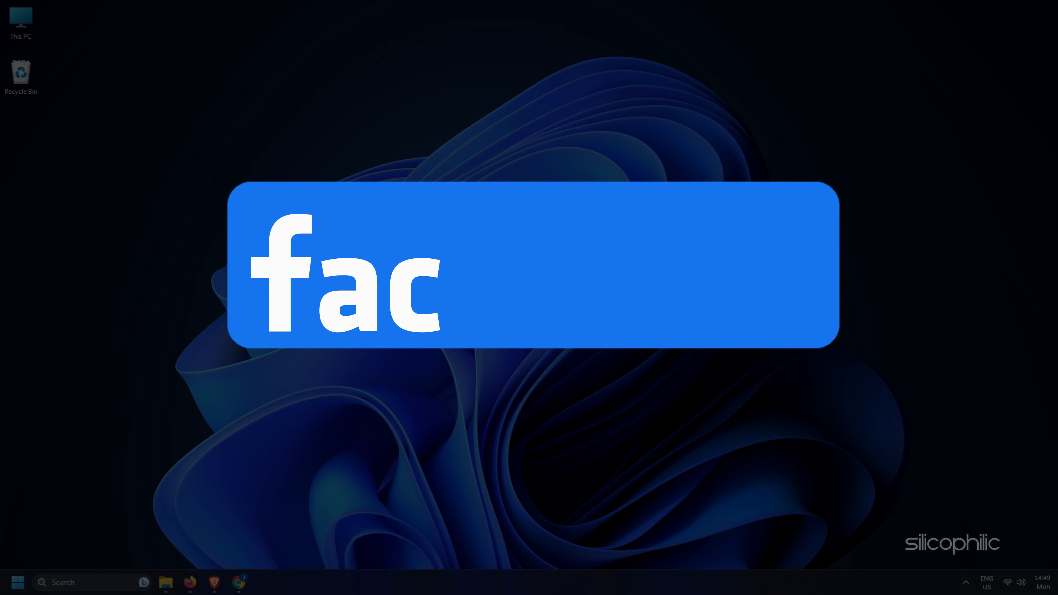
text(ebook)
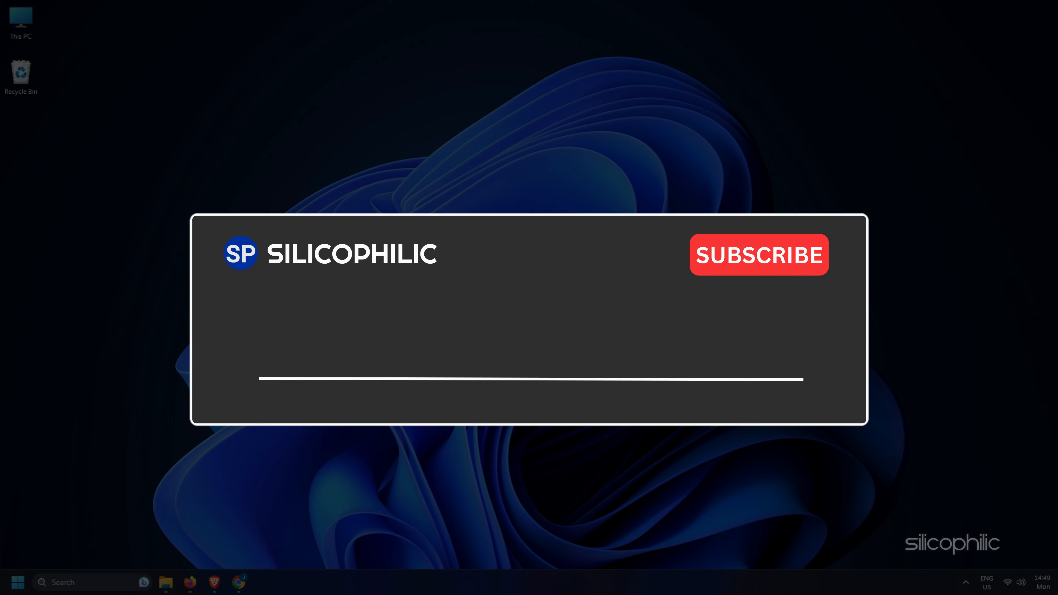
text(Comment Down Below)
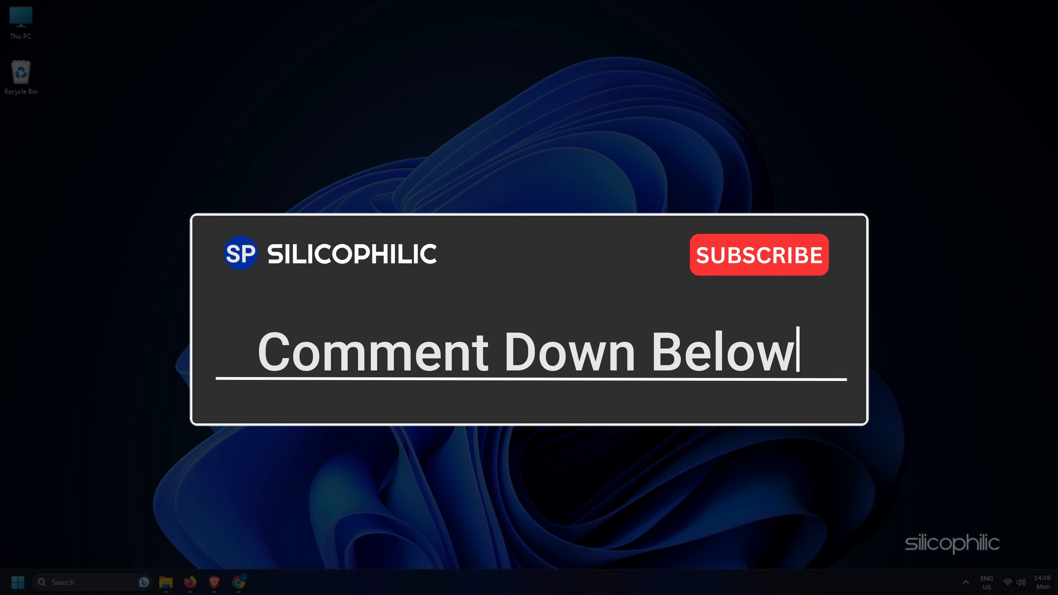